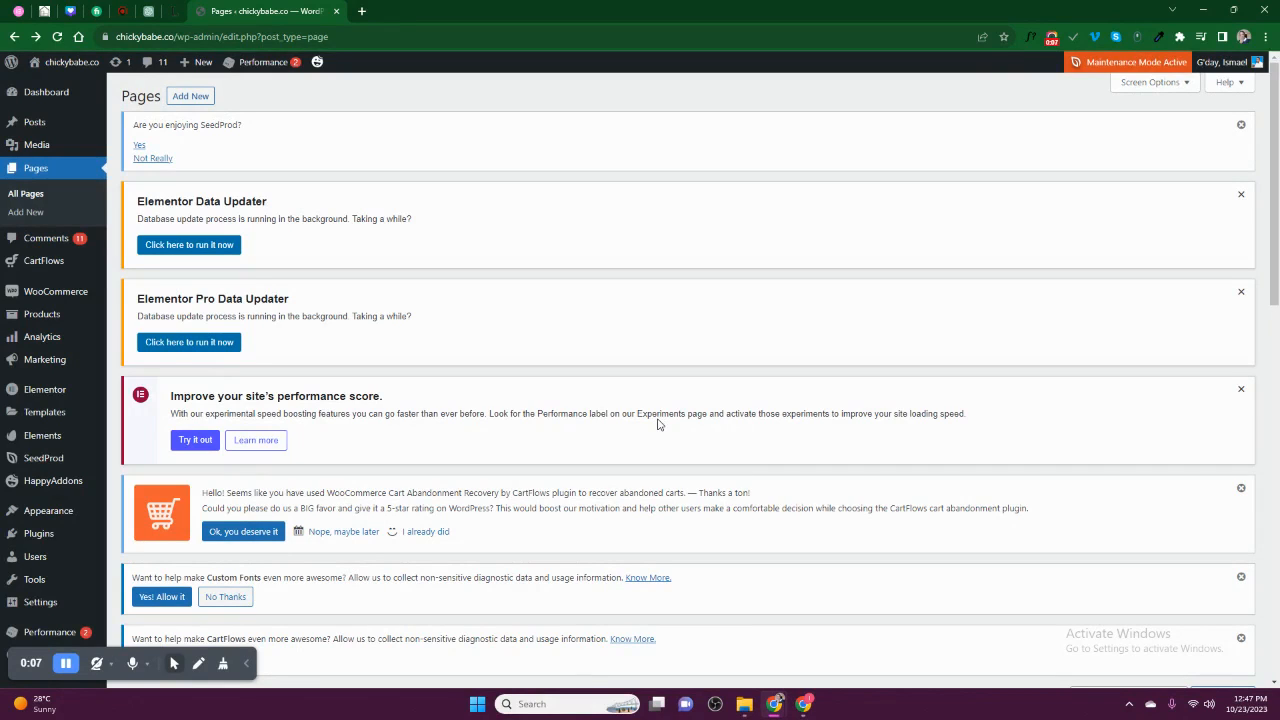
pyautogui.moveTo(650, 427)
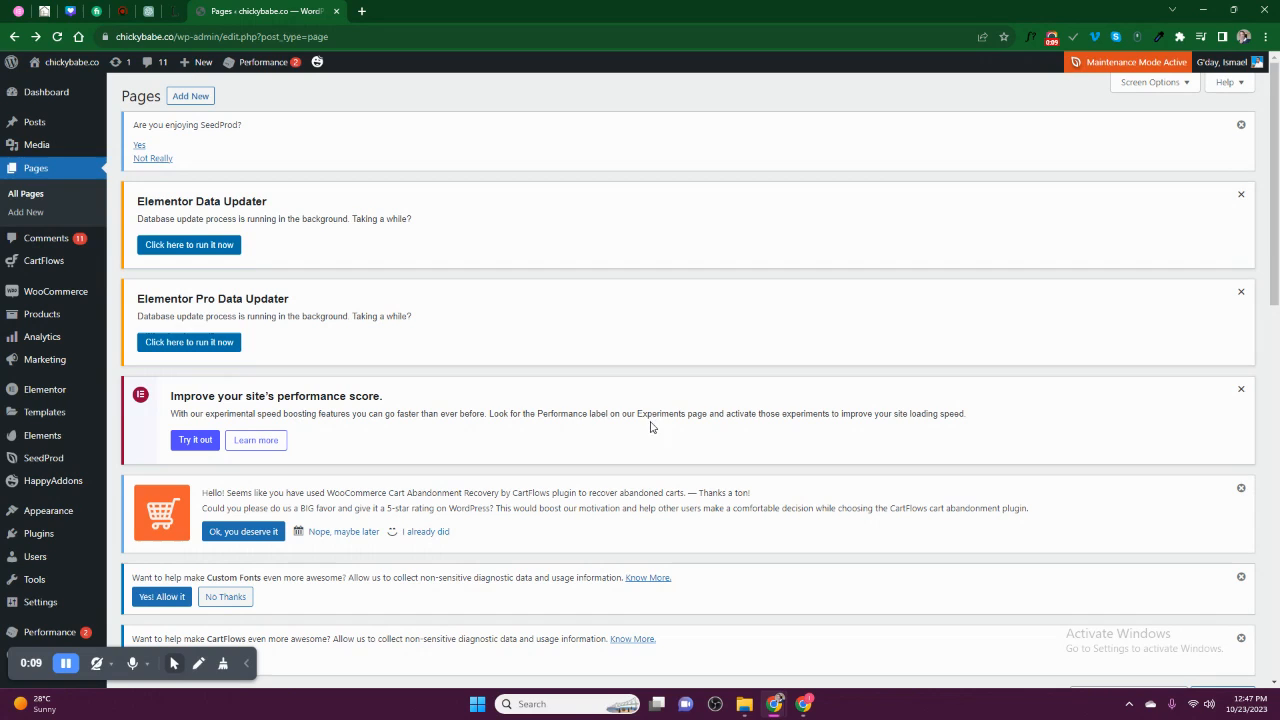
pyautogui.moveTo(337, 435)
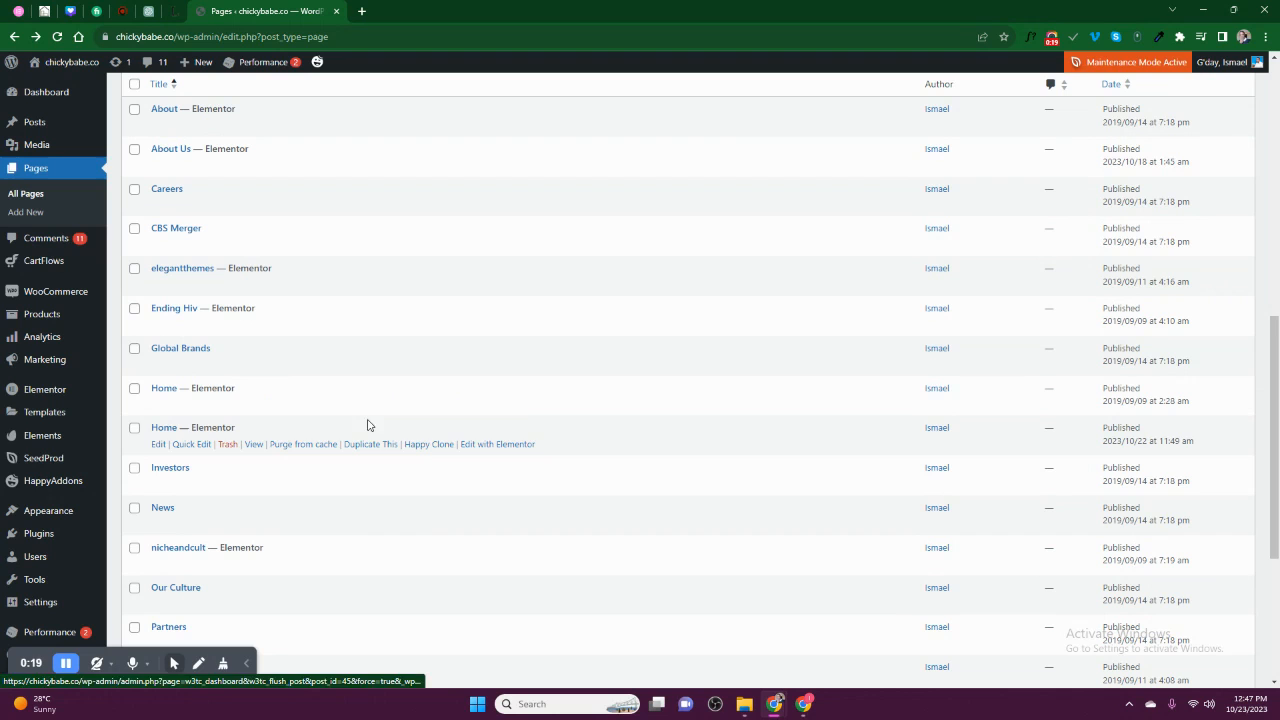
pyautogui.moveTo(484, 404)
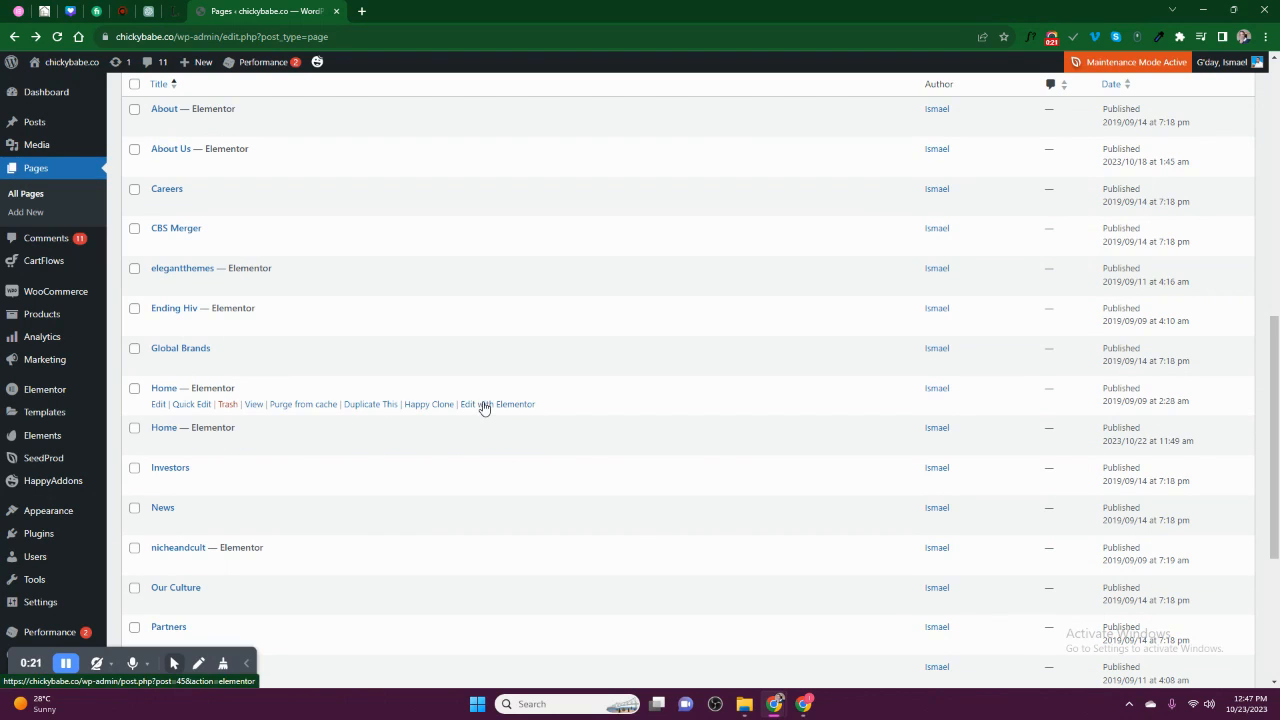
# - Open the Home page in Elementor and scroll down to its Likely Story footer
pyautogui.click(496, 404)
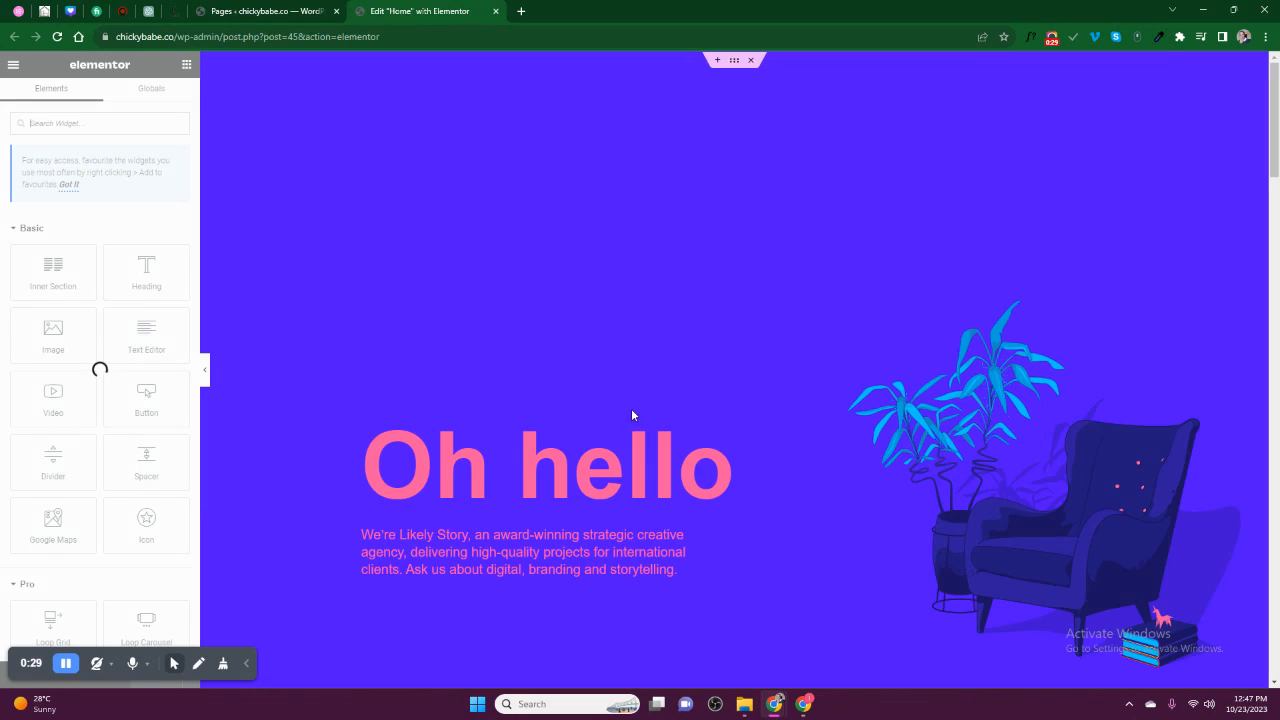
pyautogui.moveTo(566, 329)
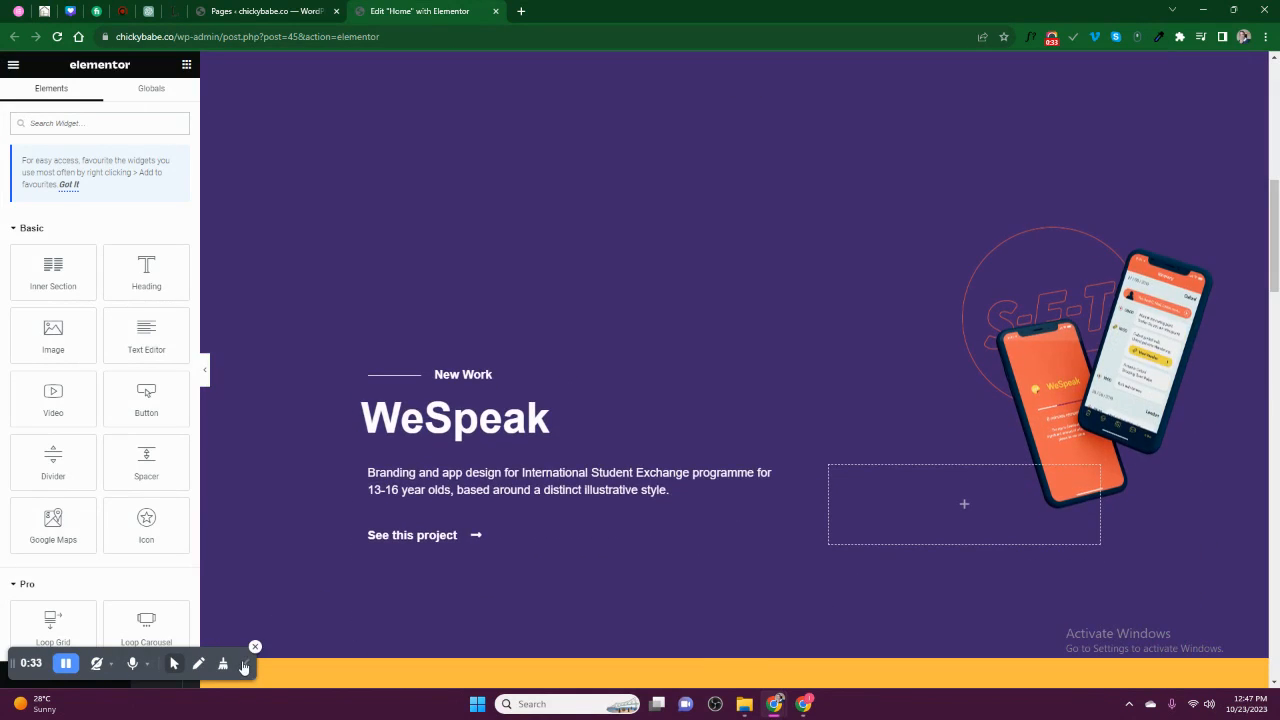
pyautogui.scroll(-3)
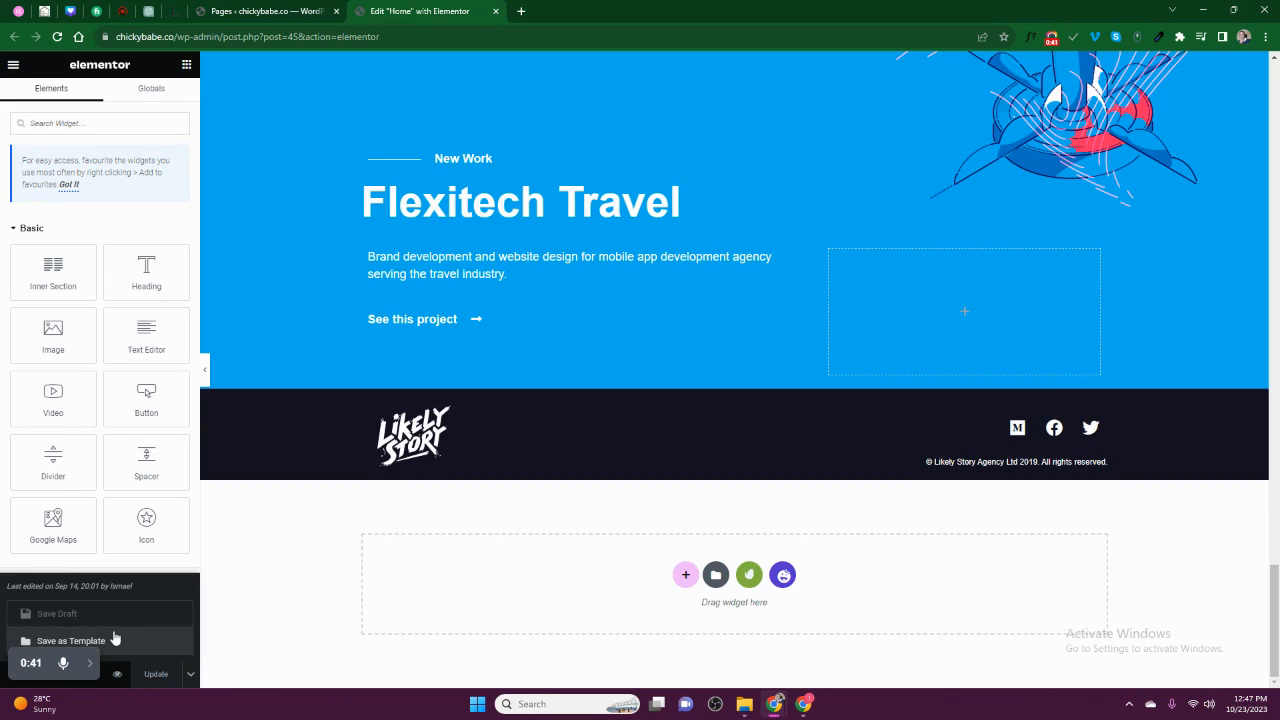
# - Save the Home page as a library template named 'team'
pyautogui.click(70, 641)
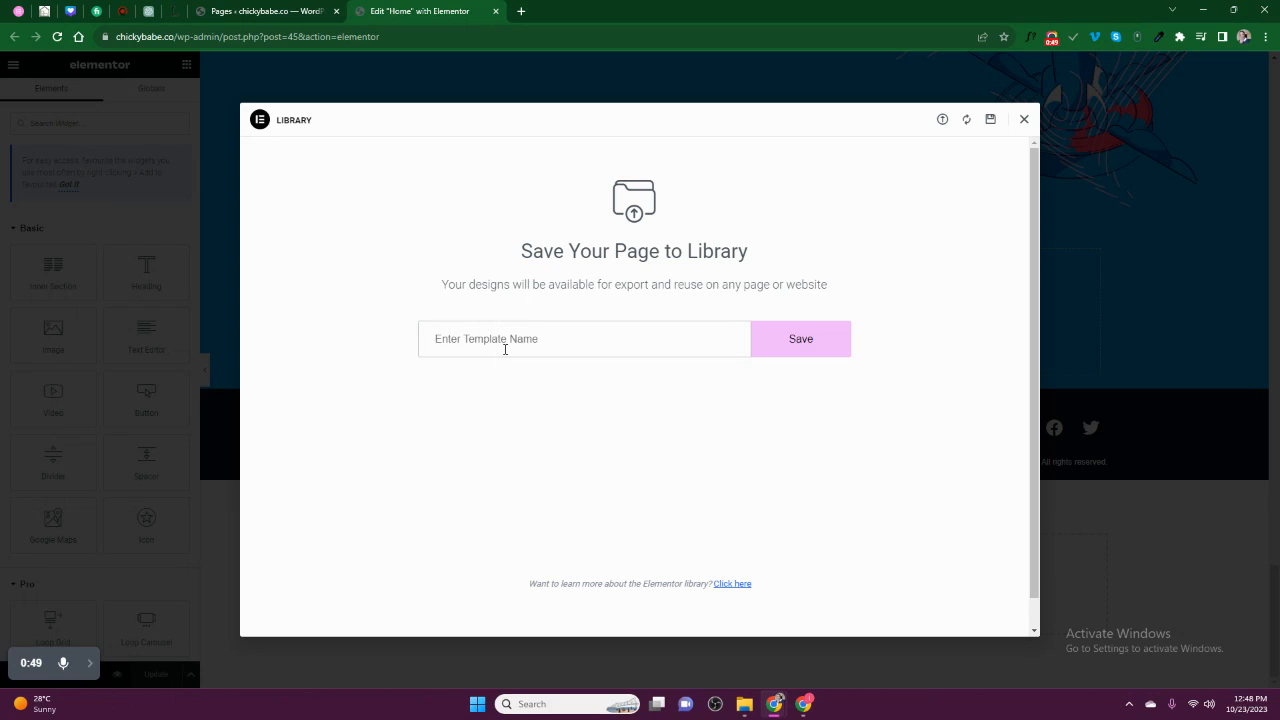
pyautogui.write('team')
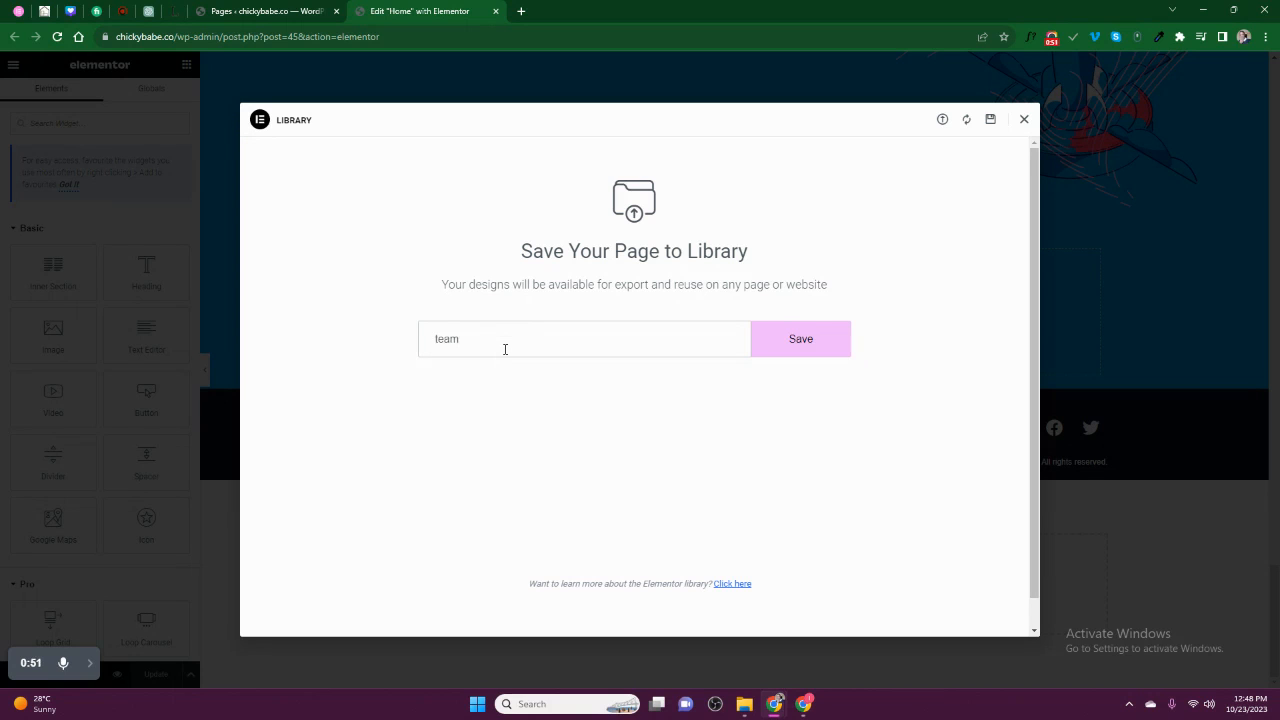
pyautogui.click(800, 338)
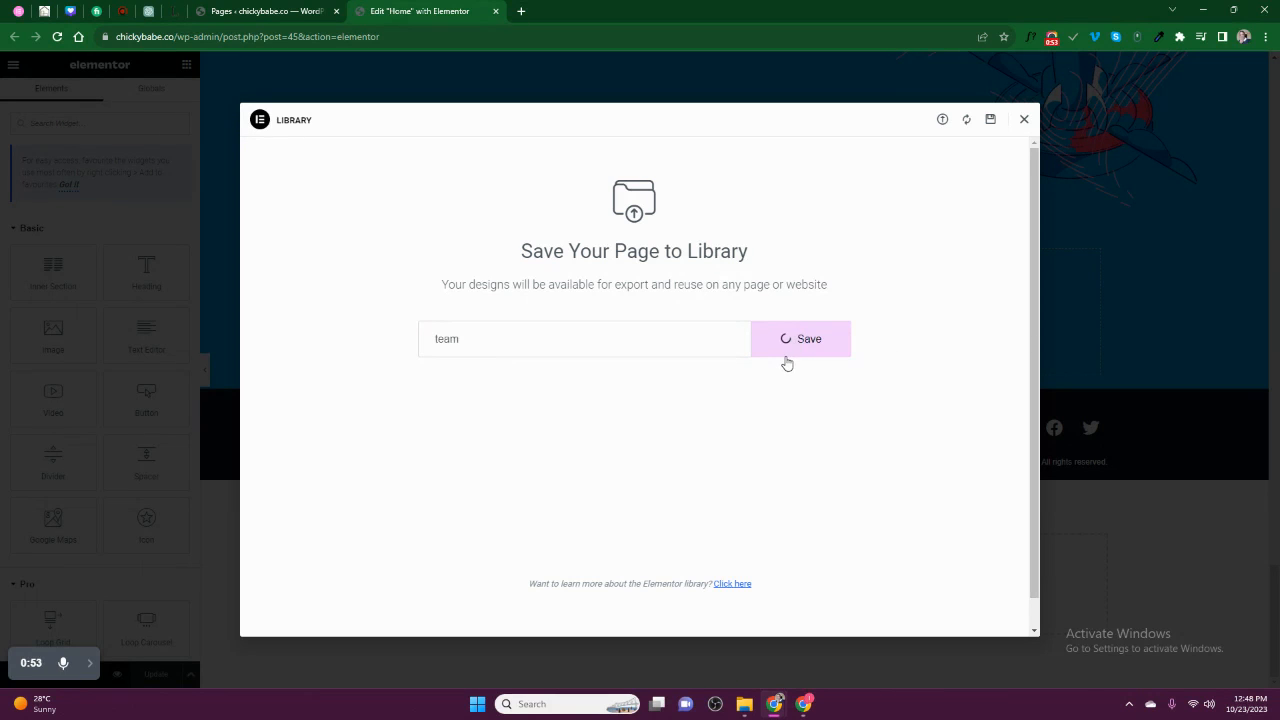
pyautogui.click(800, 338)
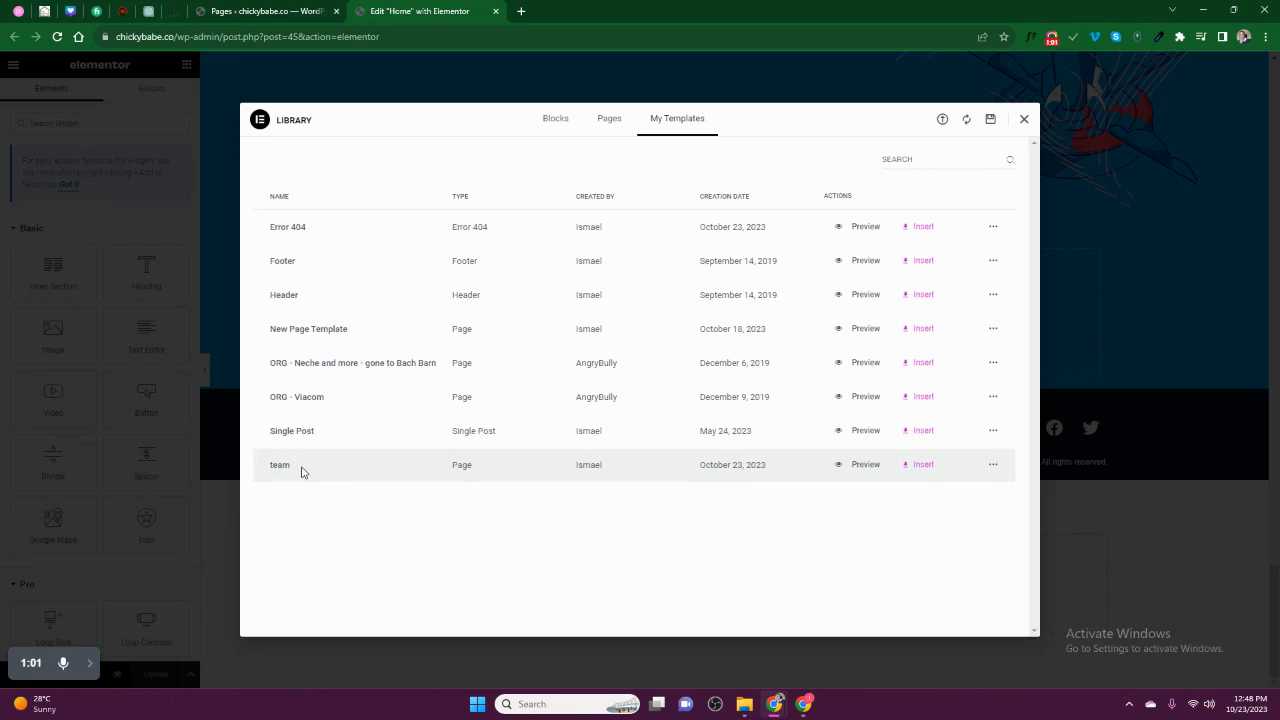
pyautogui.moveTo(996, 471)
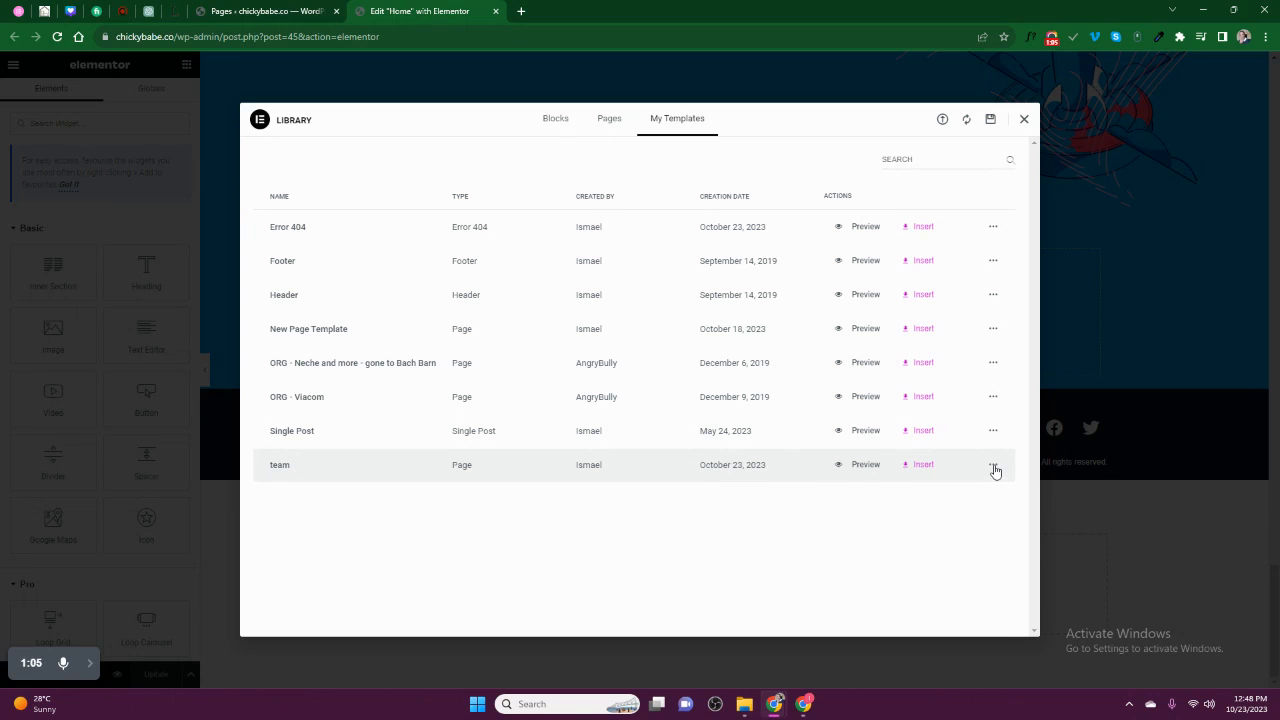
# - Export the 'team' template from My Templates in the Elementor library
pyautogui.click(993, 464)
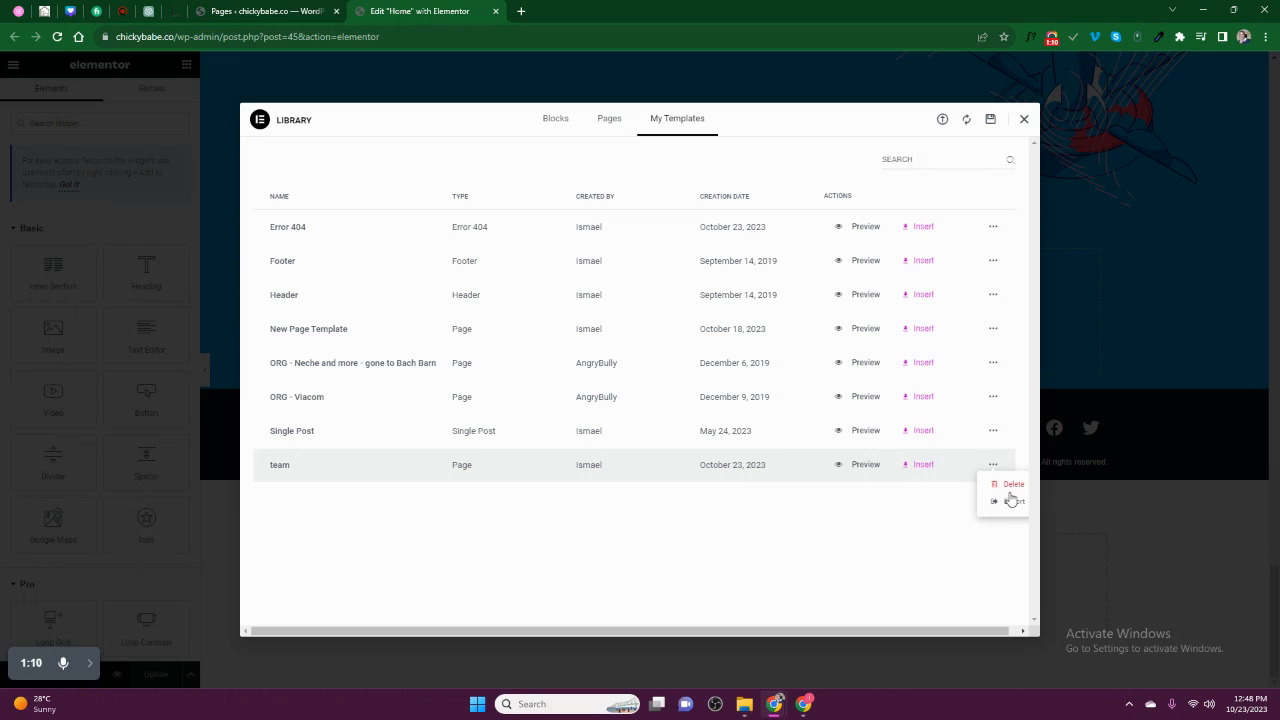
pyautogui.click(1013, 501)
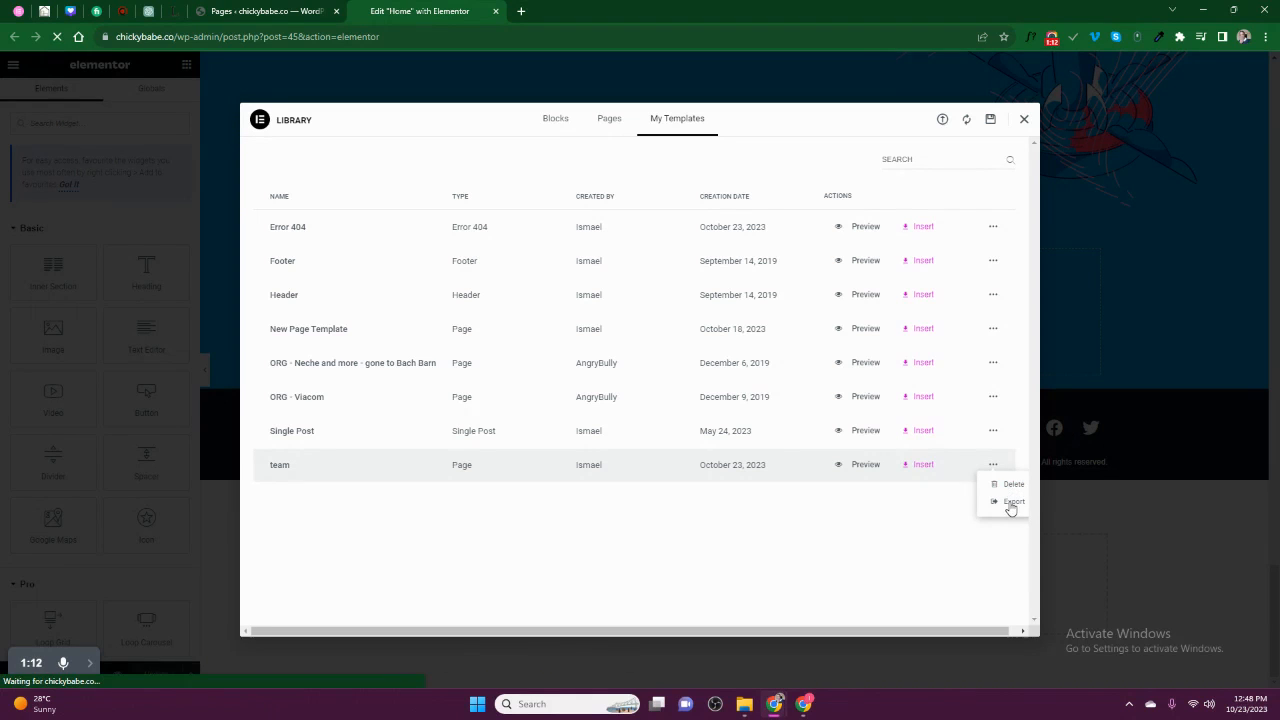
pyautogui.moveTo(1027, 274)
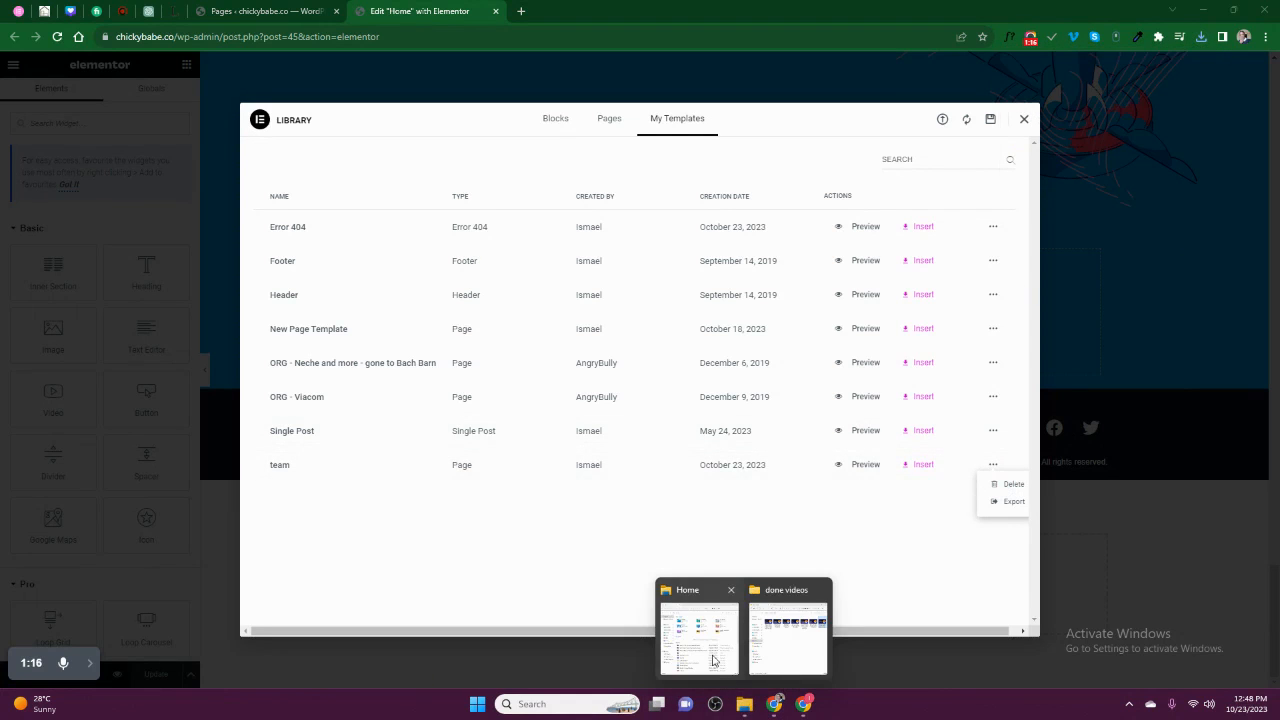
# - In File Explorer's Downloads folder, rename the exported Elementor JSON file to 'Team'
pyautogui.click(698, 637)
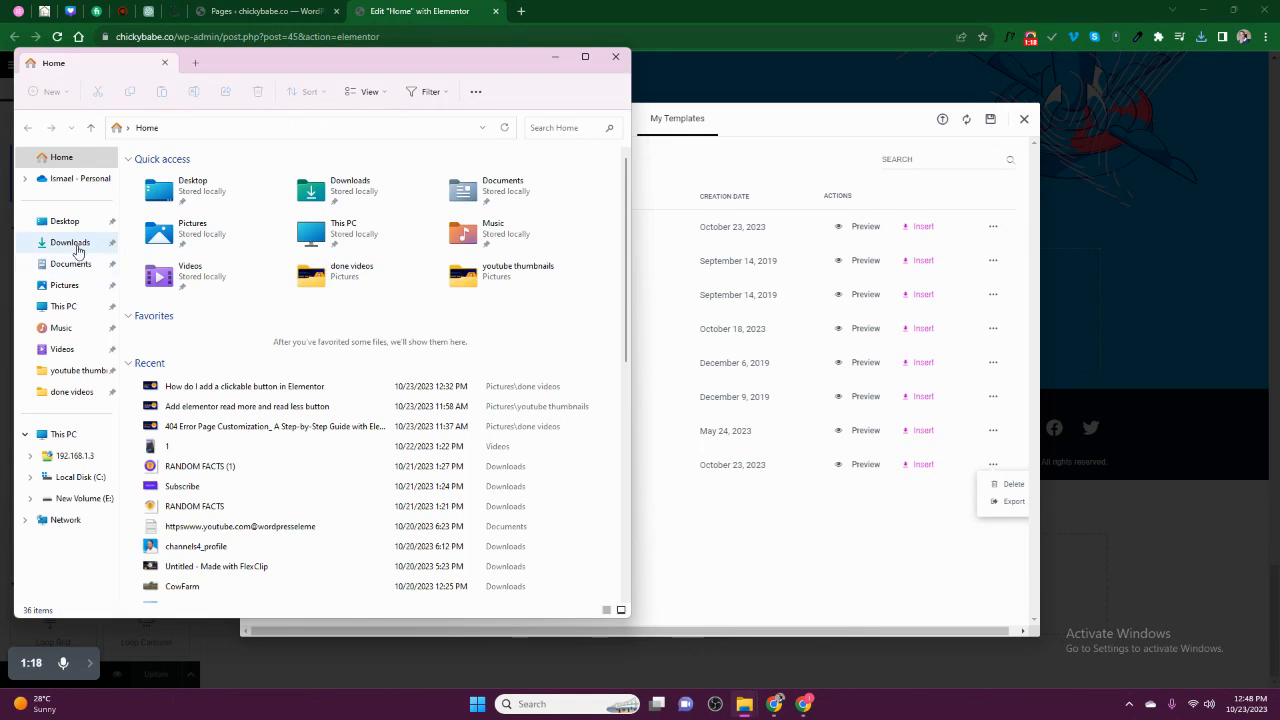
pyautogui.click(69, 242)
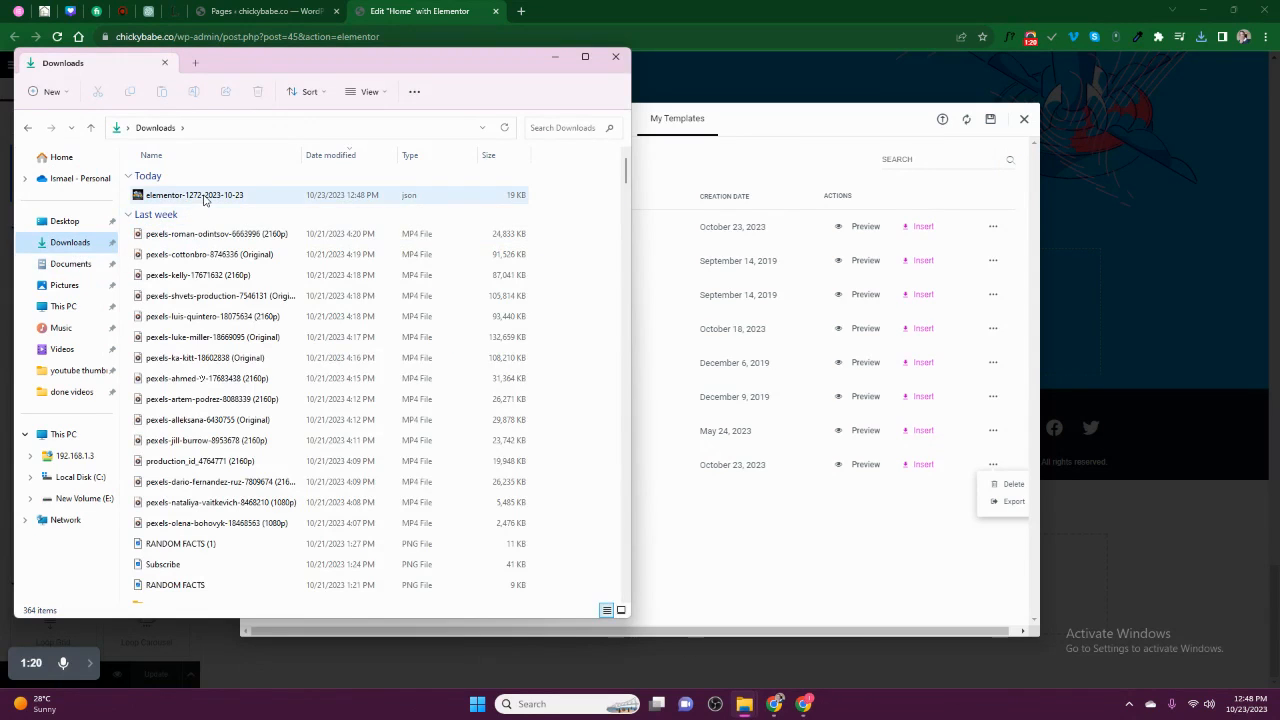
pyautogui.doubleClick(194, 195)
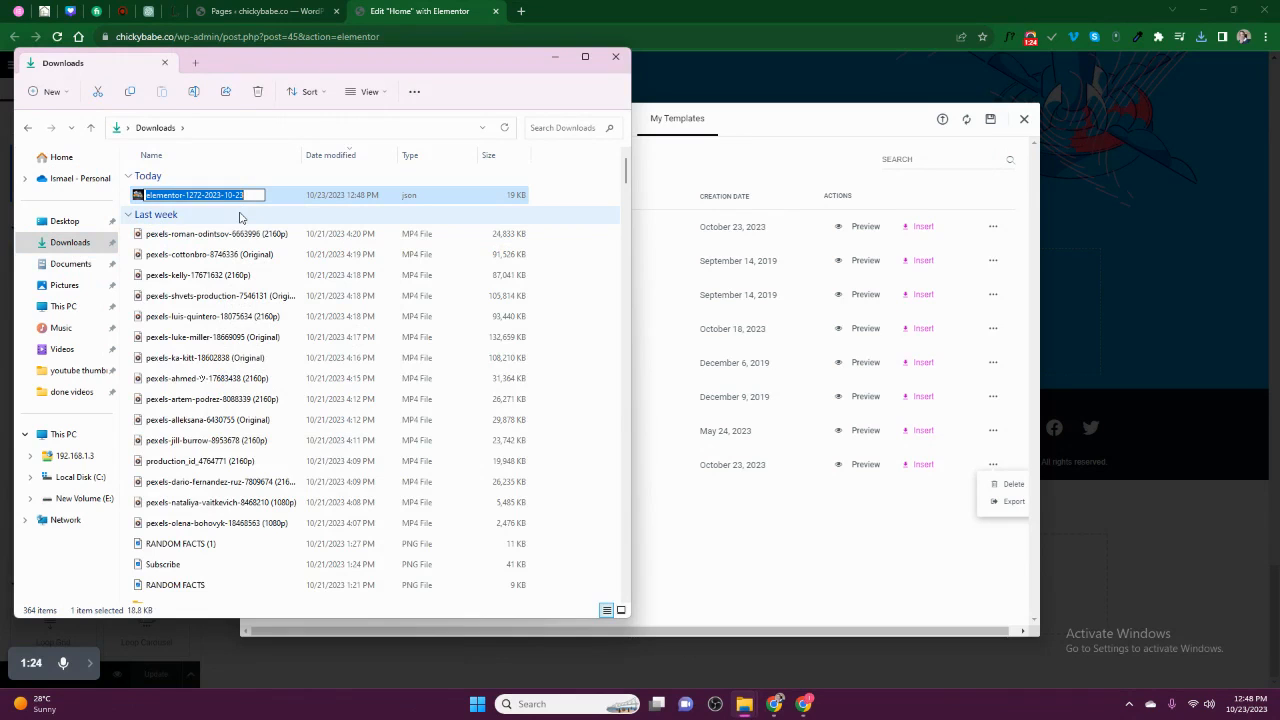
pyautogui.write('Team')
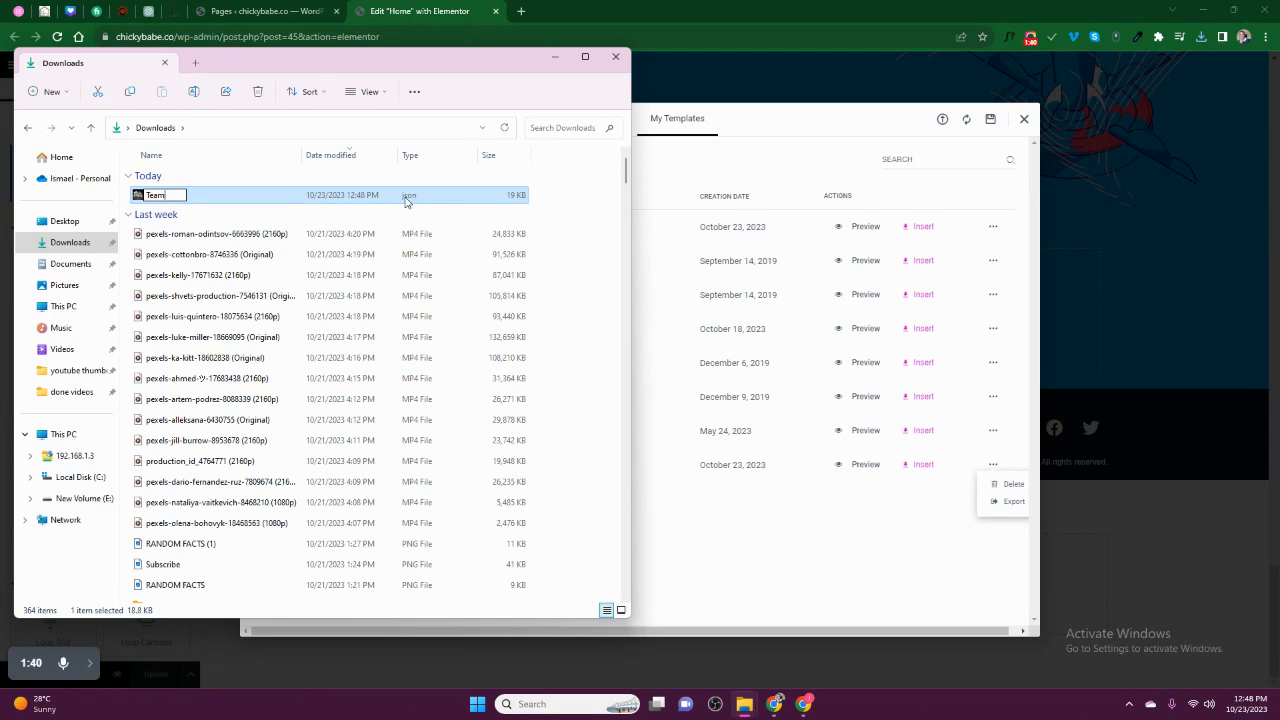
pyautogui.moveTo(670, 172)
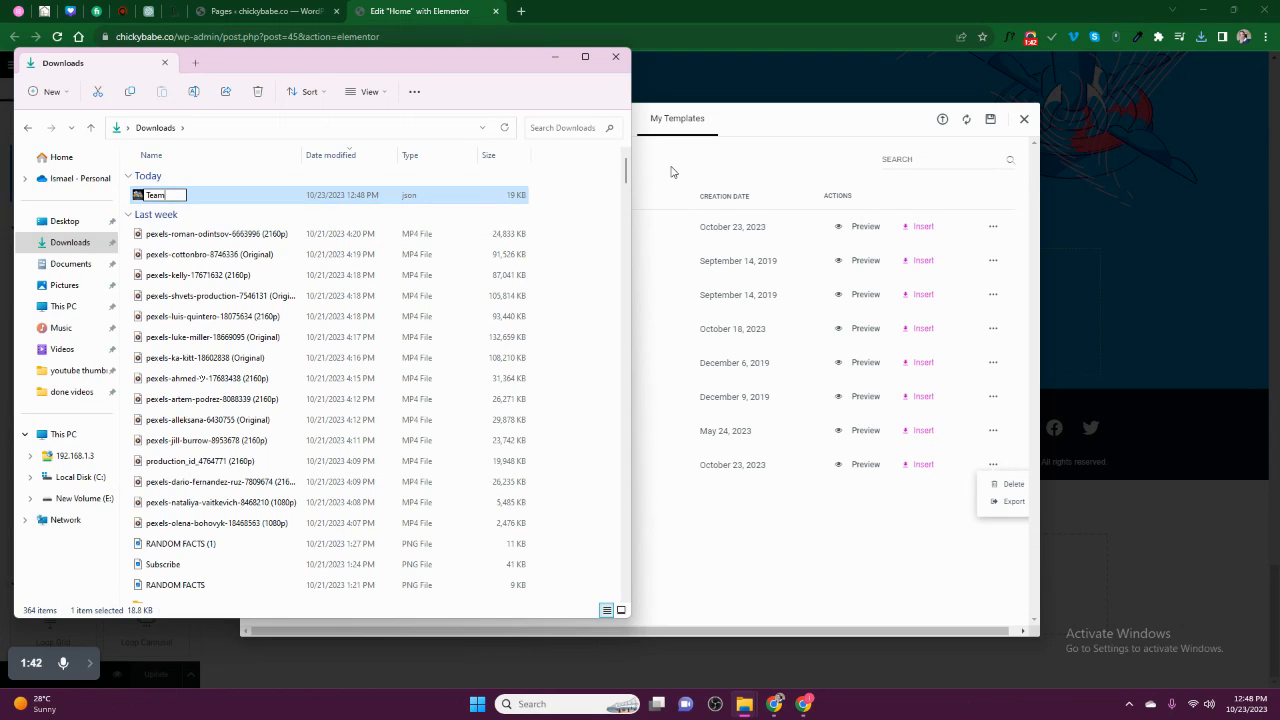